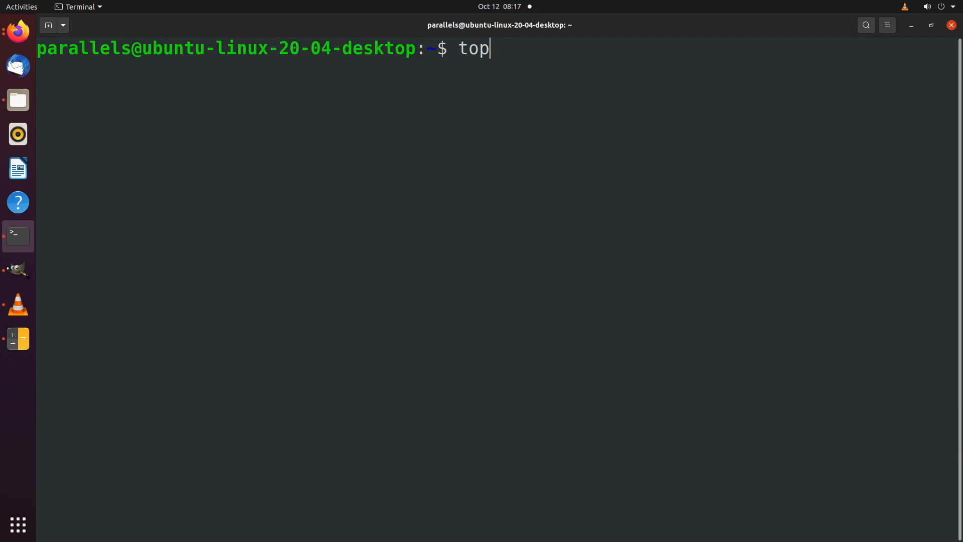
# - Run top to display live, refreshing CPU, memory and per-process usage
pyautogui.press('Return')
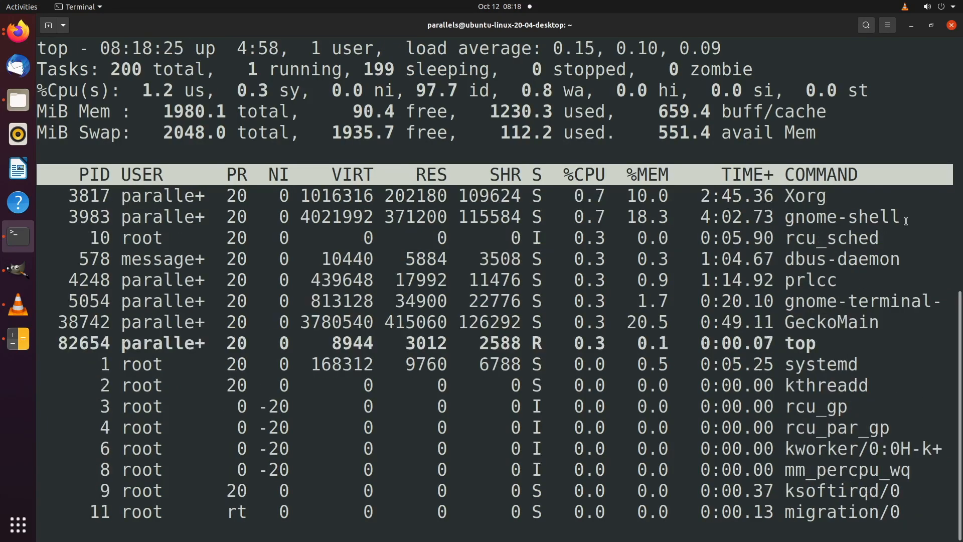
pyautogui.moveTo(224, 199)
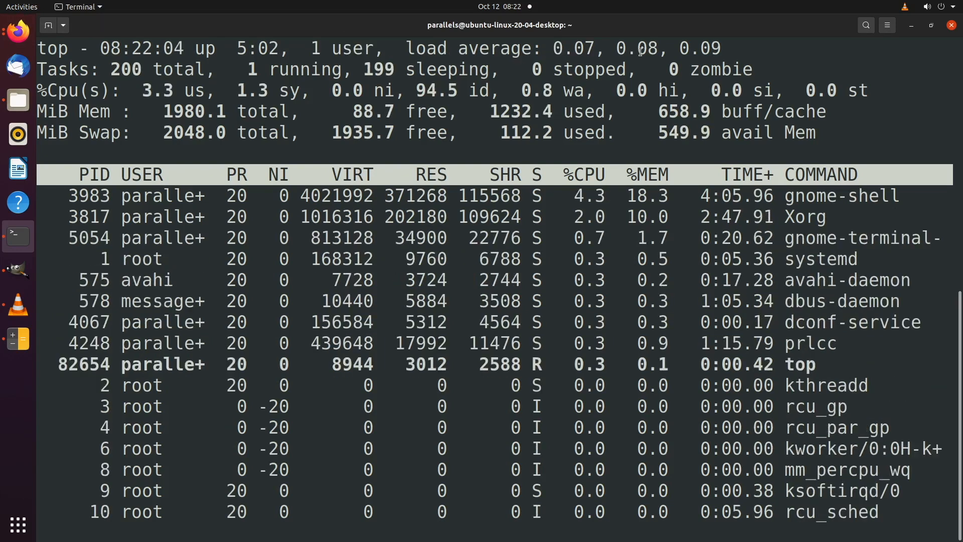
pyautogui.moveTo(738, 49)
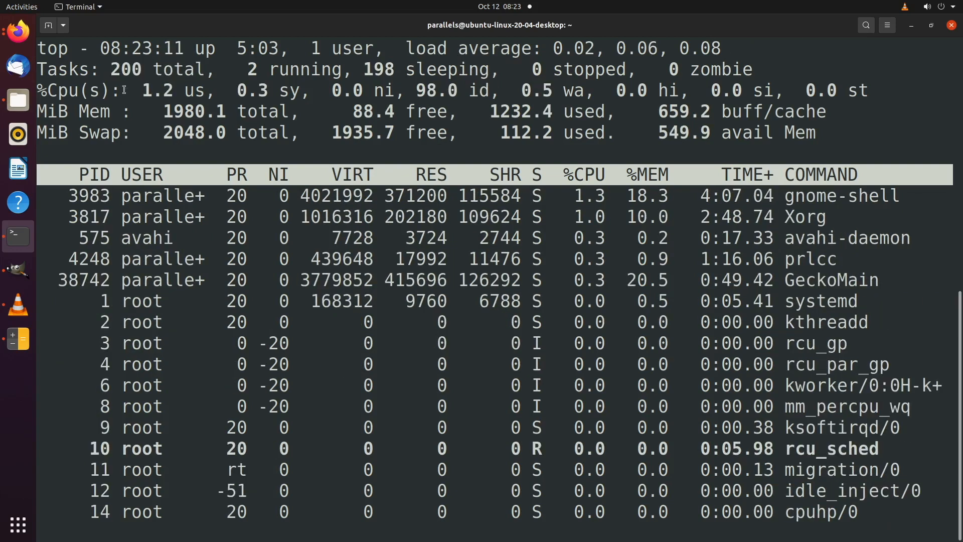
pyautogui.moveTo(213, 91)
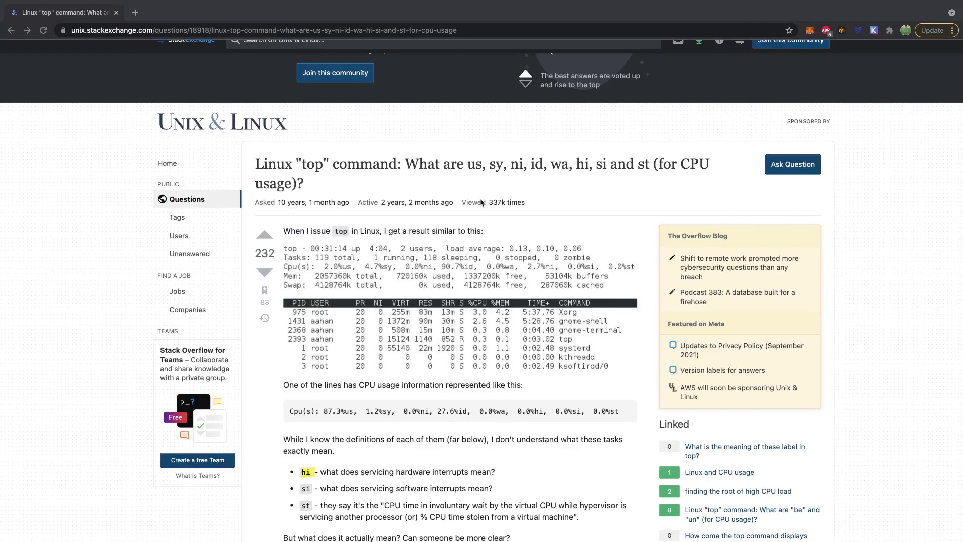
pyautogui.moveTo(500, 218)
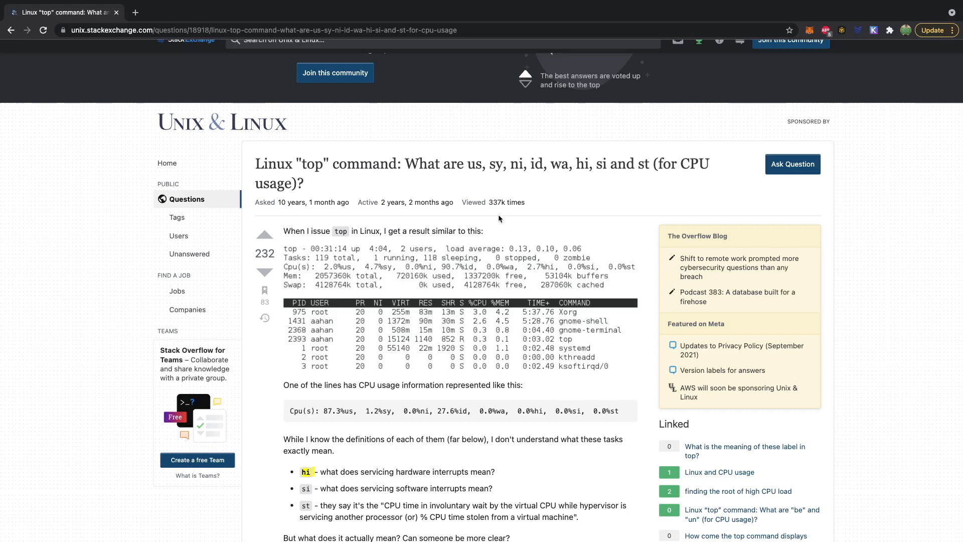
pyautogui.moveTo(534, 223)
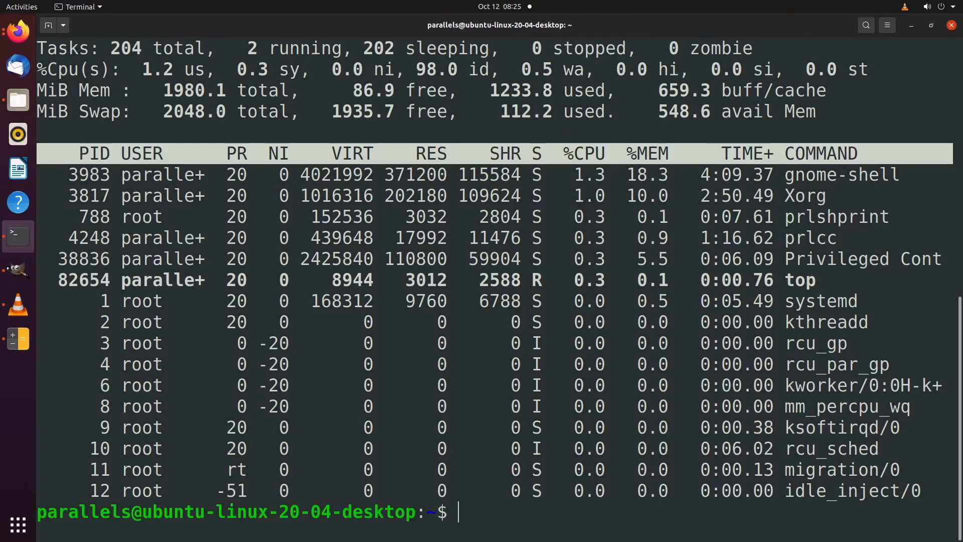
pyautogui.write('man top')
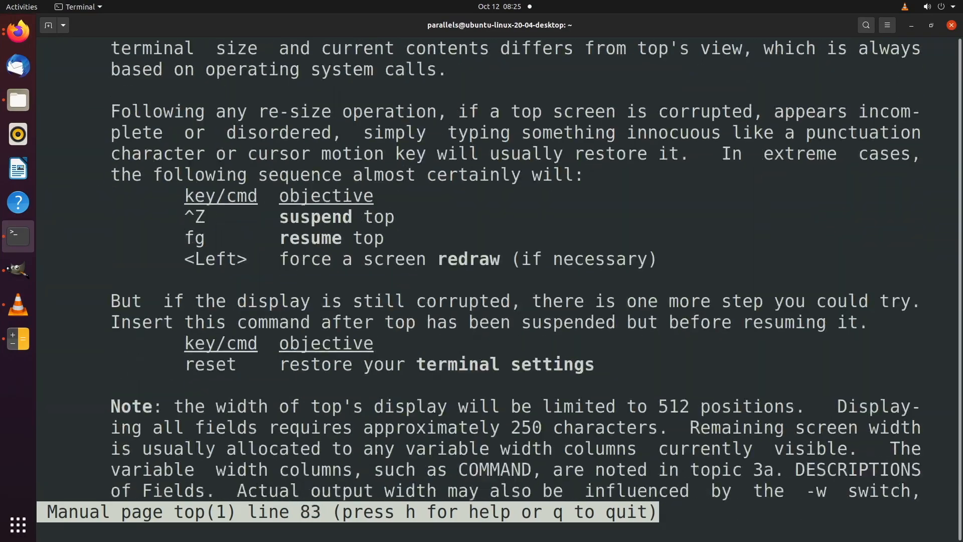
pyautogui.scroll(-3)
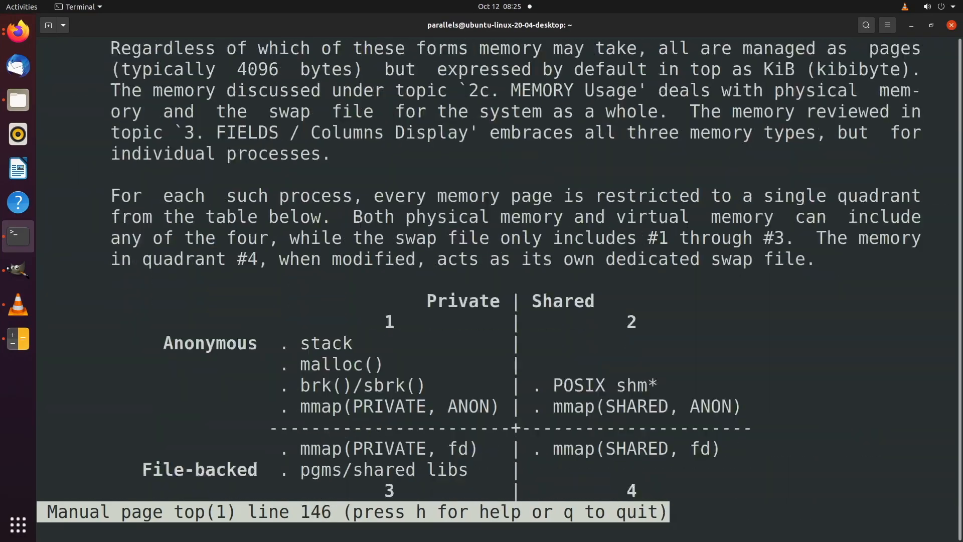
pyautogui.press('q')
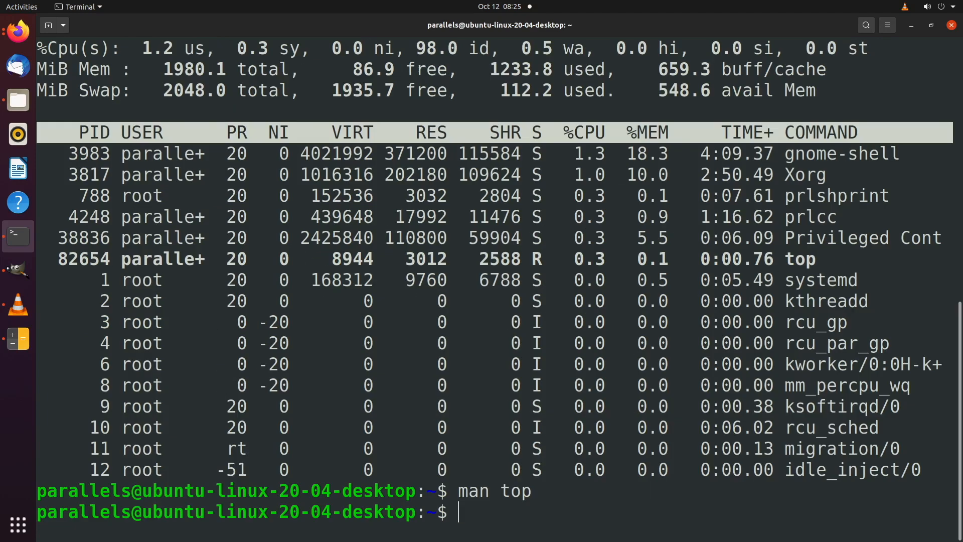